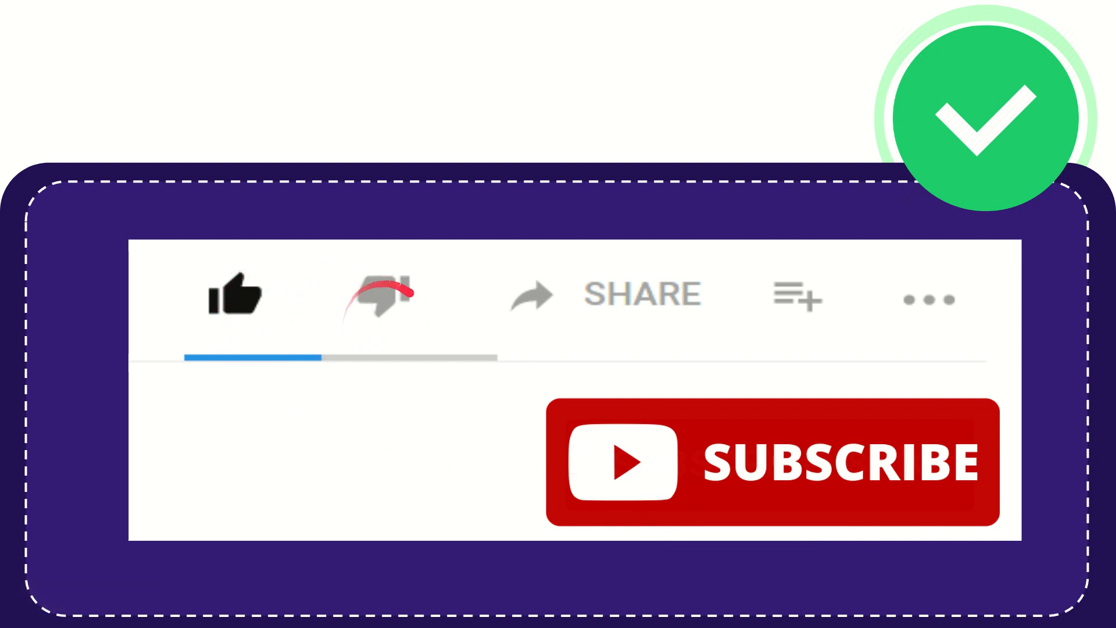
click(377, 295)
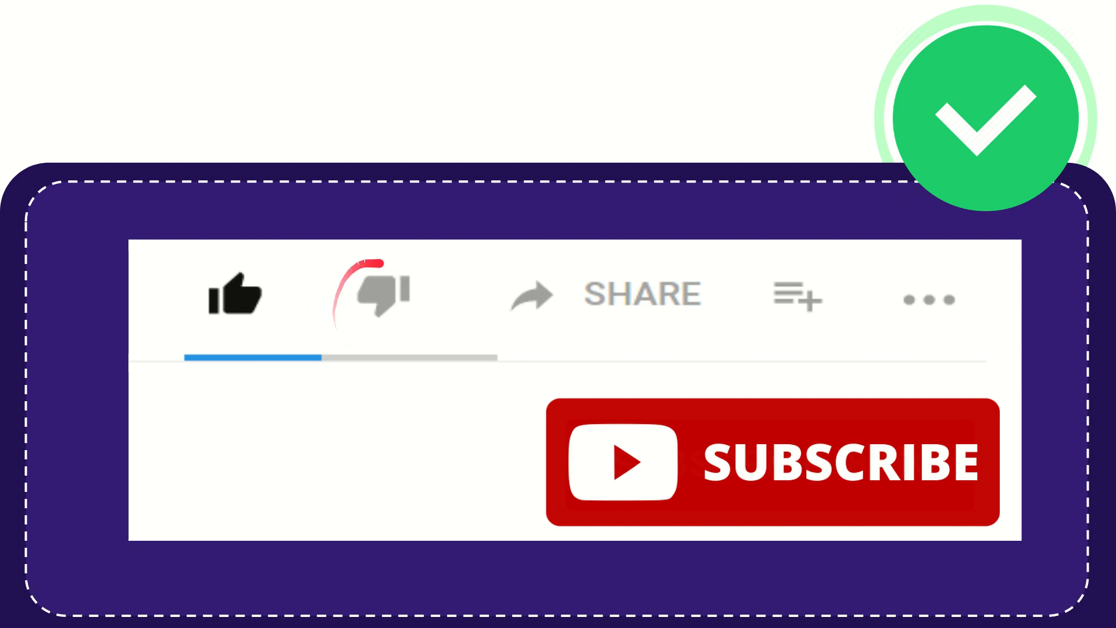